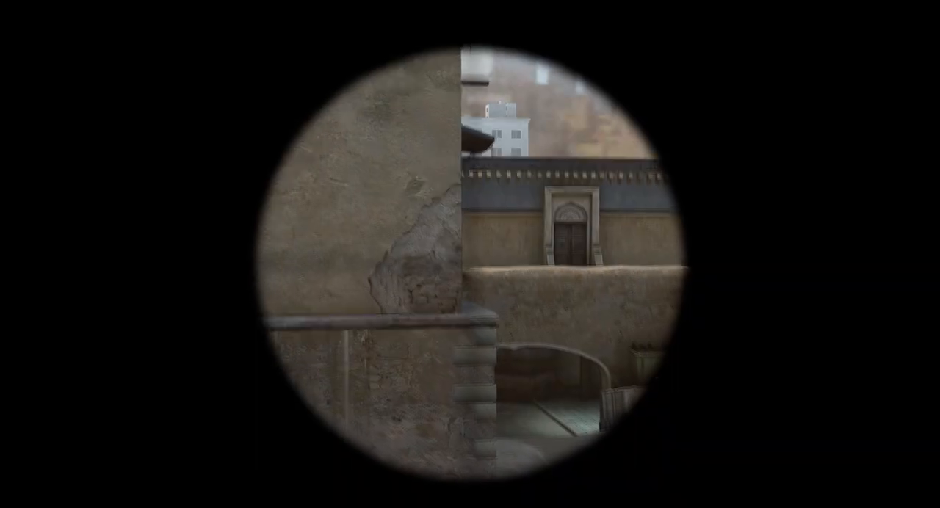
Show the developer console listing the movie-config hotkeys over the main menu.
right_click(470, 254)
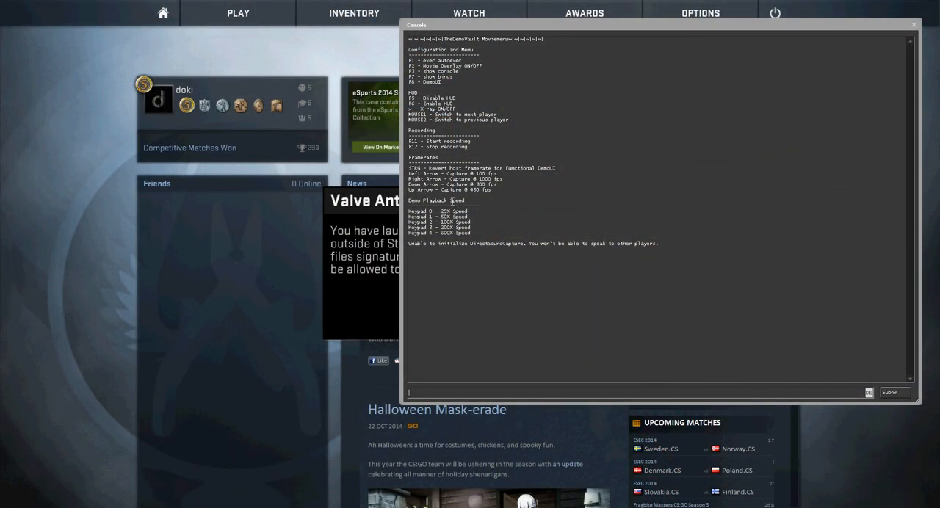
Load the Mousesports vs 3DMAX demo from the demos folder via Demo Playback (F8).
key(f8)
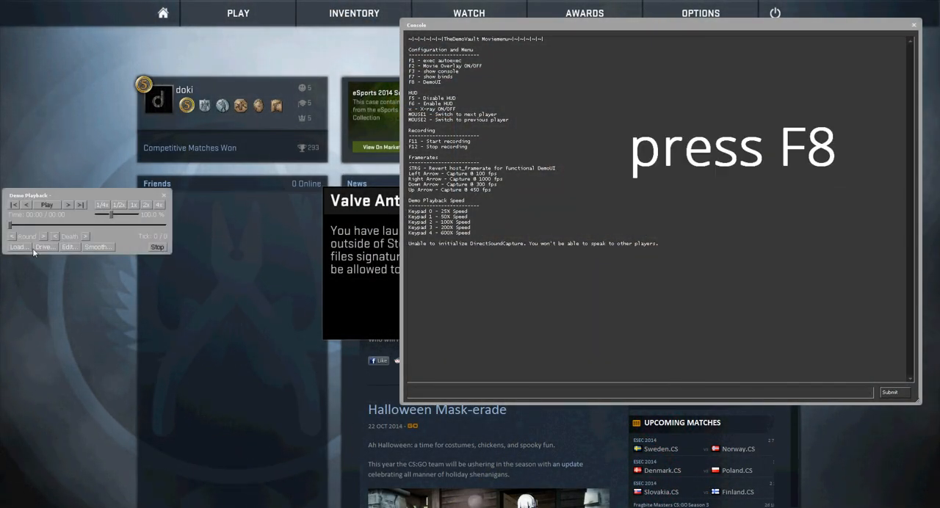
click(18, 247)
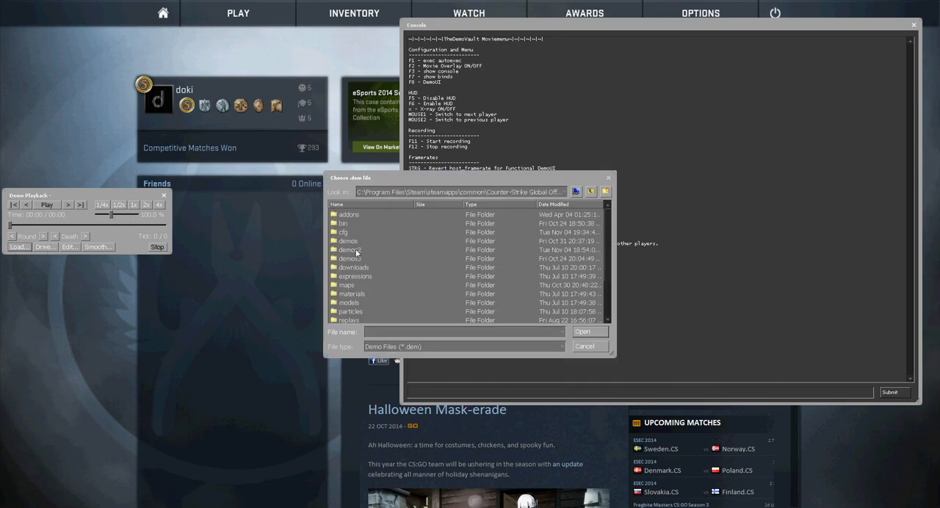
click(382, 232)
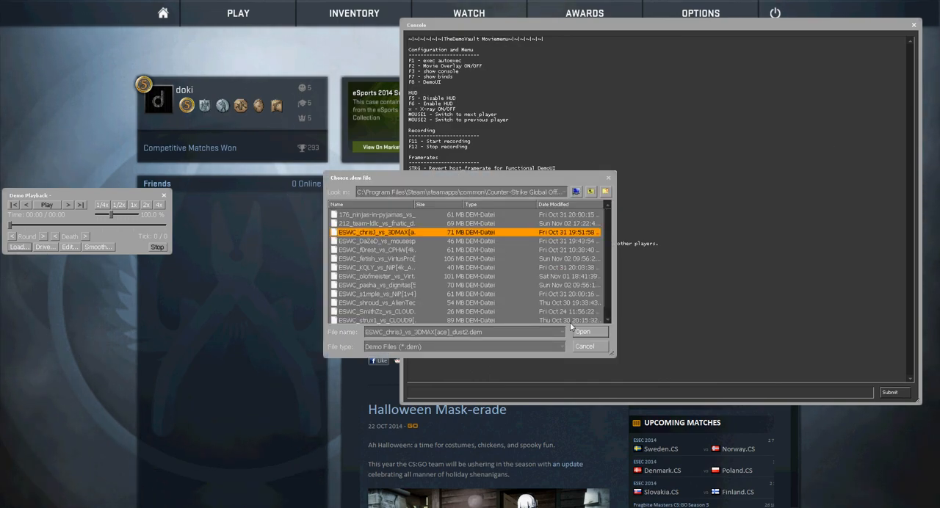
click(581, 332)
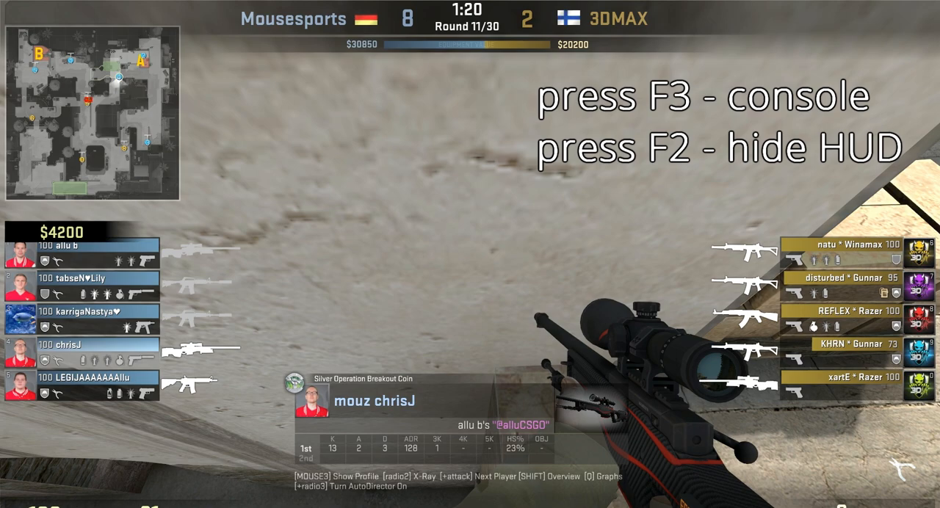
Enter host_framerate 300 in the console for frame-by-frame demo recording.
key(F3)
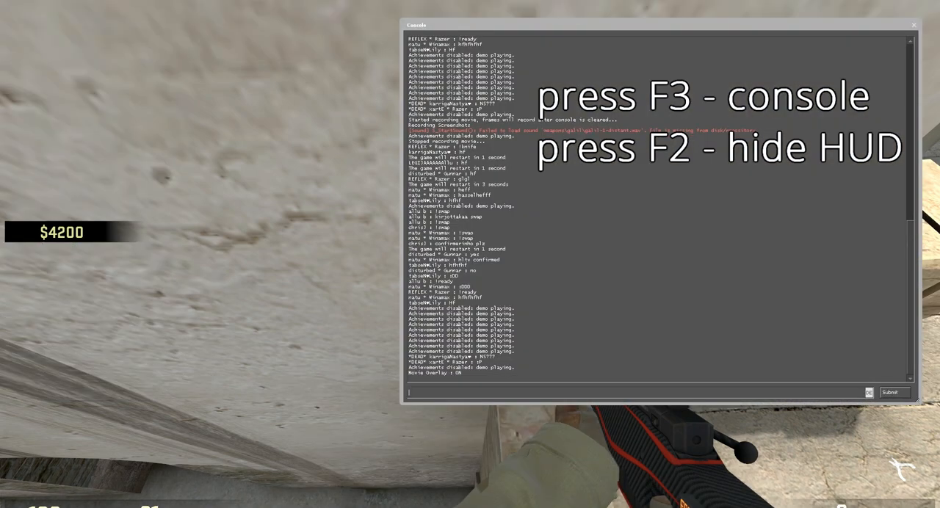
text(host_fr)
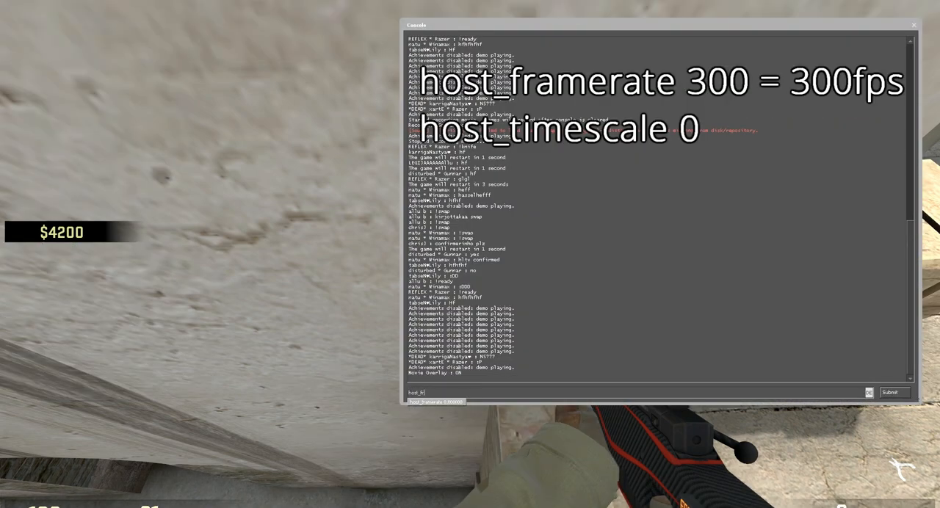
text(host_framerate 3)
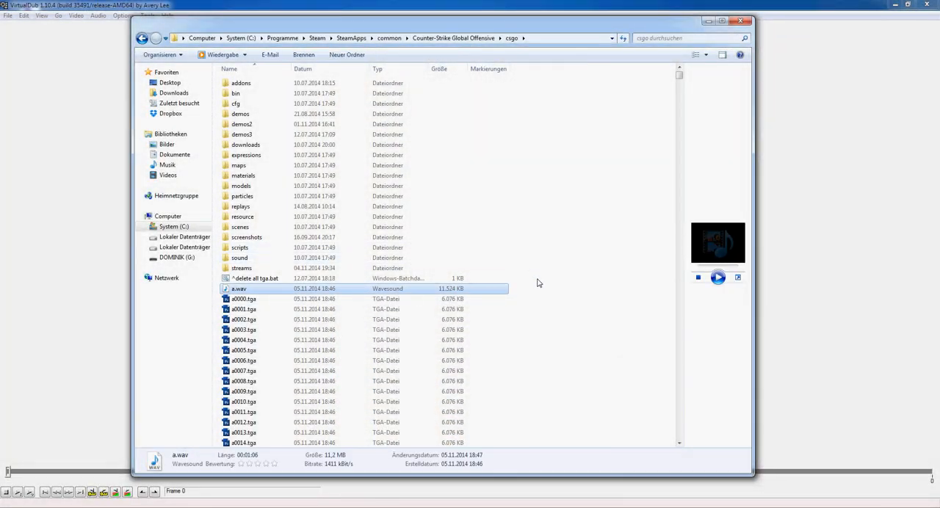
mouse_move(526, 292)
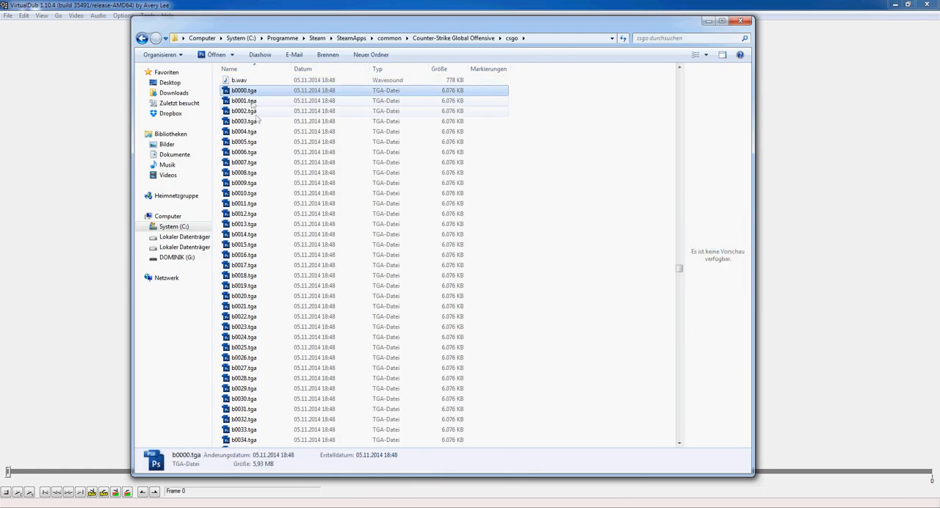
Open b0000.tga from the csgo folder so the frame sequence loads in VirtualDub.
double_click(242, 91)
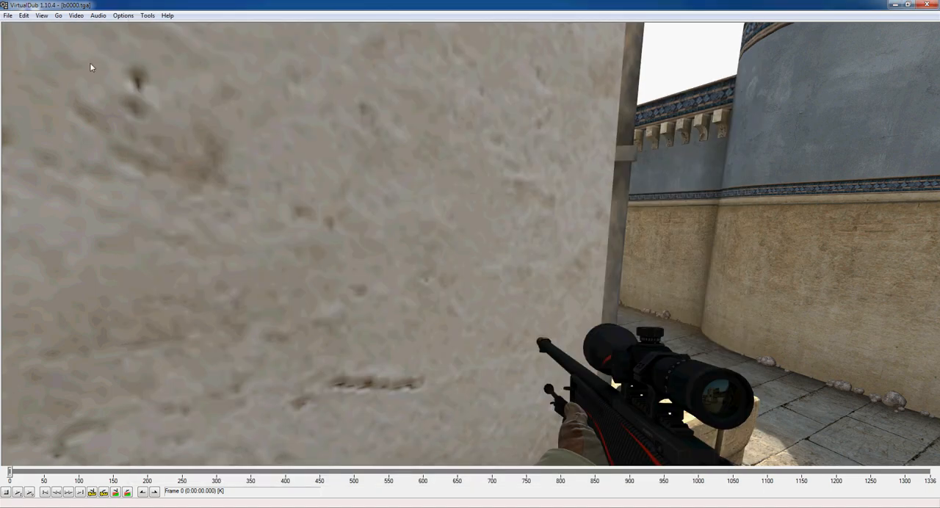
Set Audio to No audio and adjust the video frame rate setting.
click(97, 15)
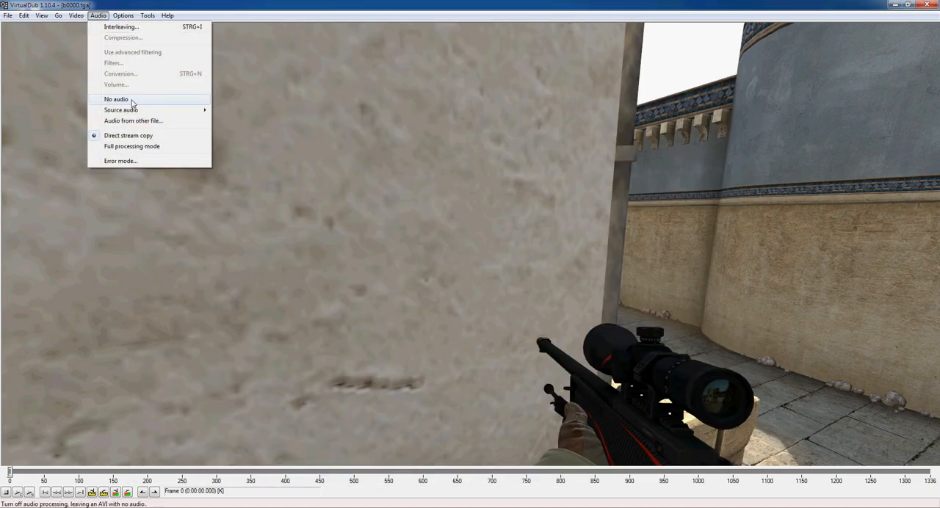
click(76, 14)
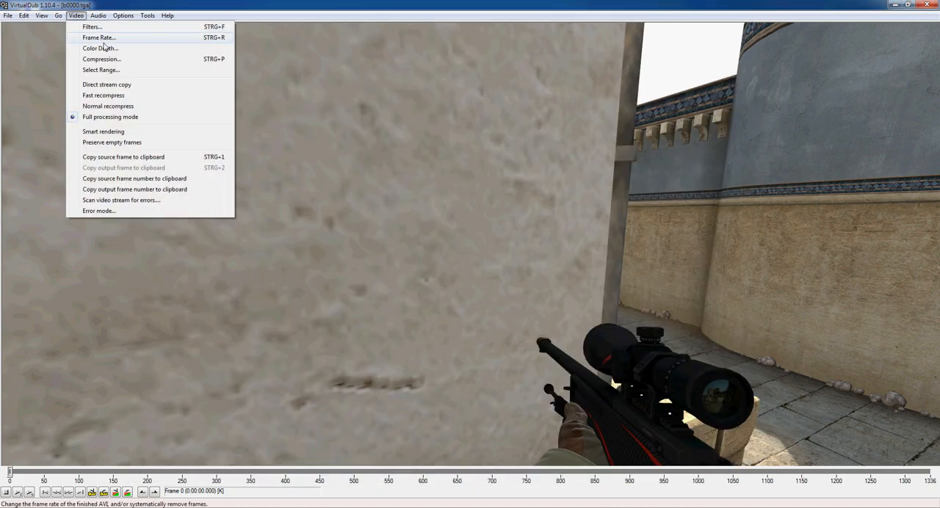
click(99, 39)
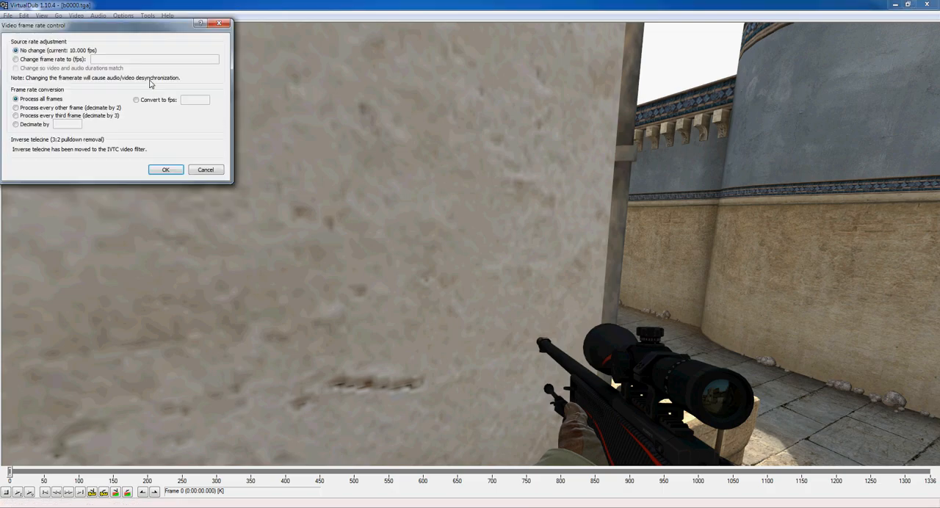
click(15, 58)
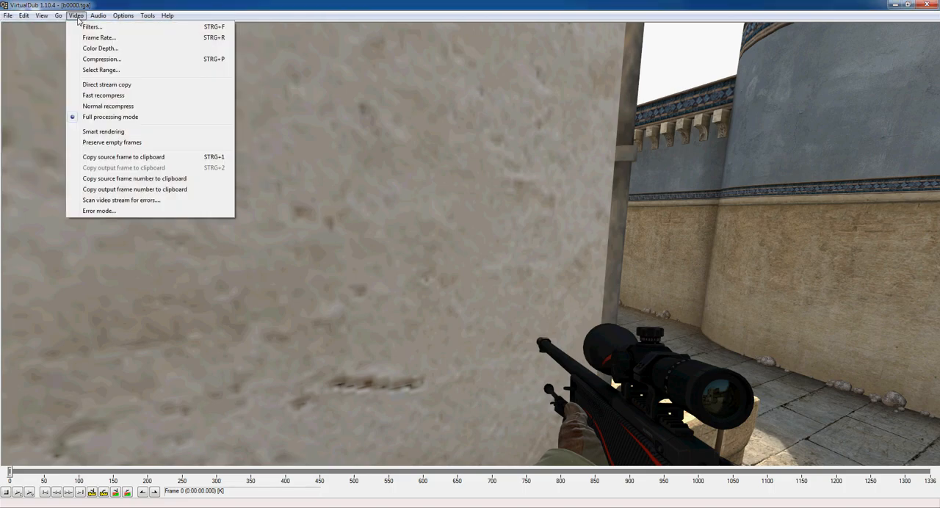
mouse_move(102, 59)
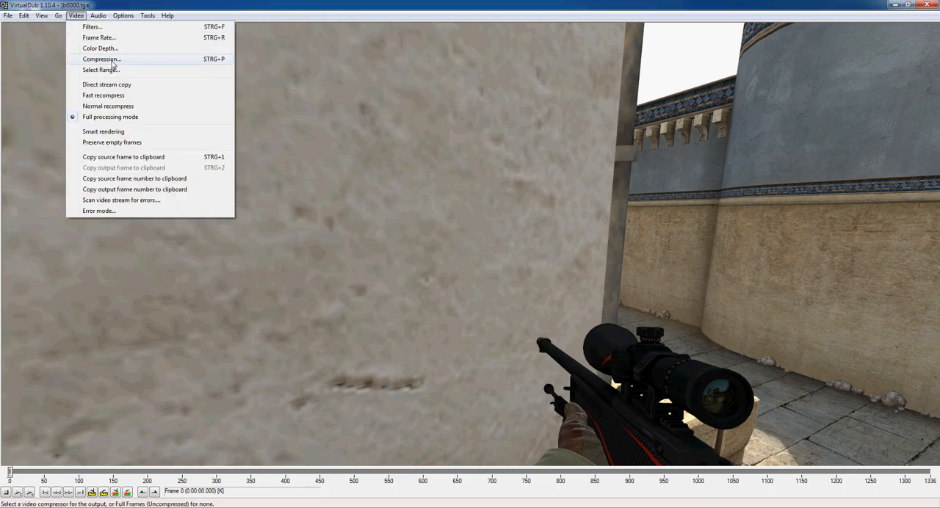
Review and confirm the Color Depth settings for the frame sequence.
click(99, 47)
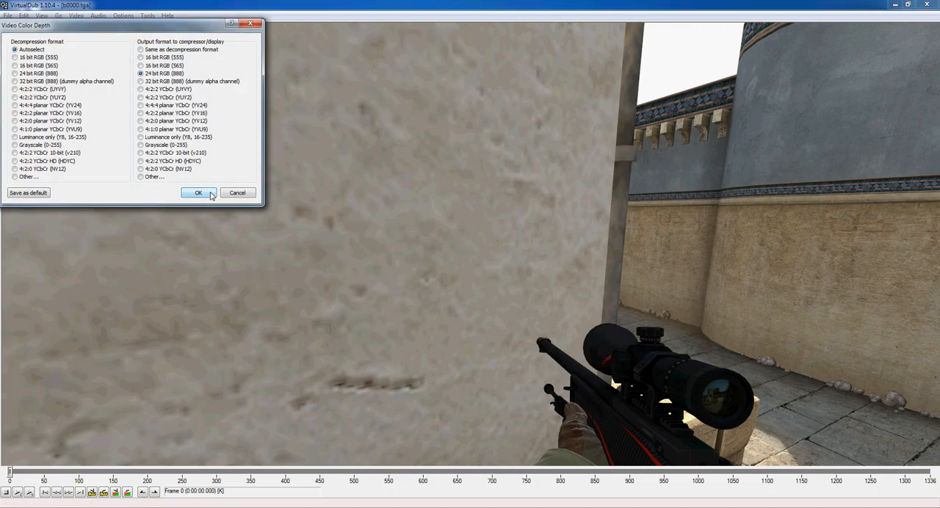
click(197, 192)
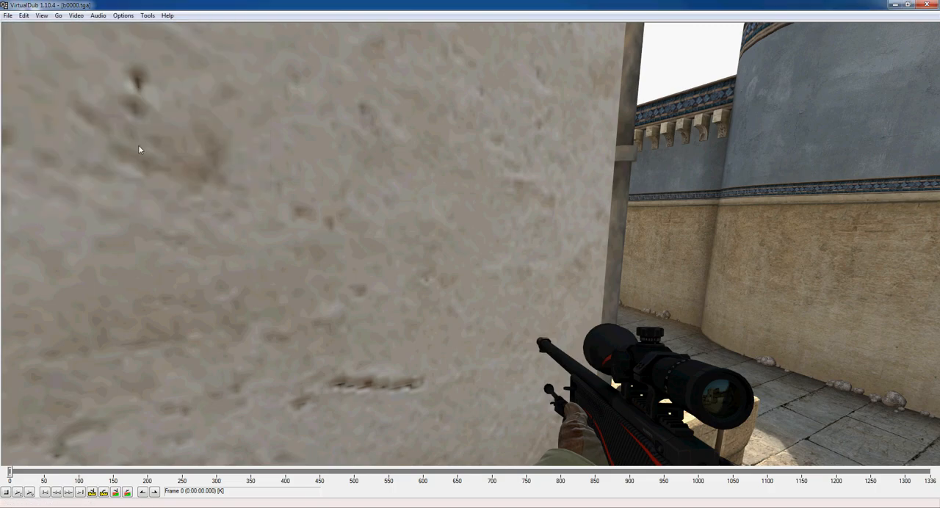
click(9, 15)
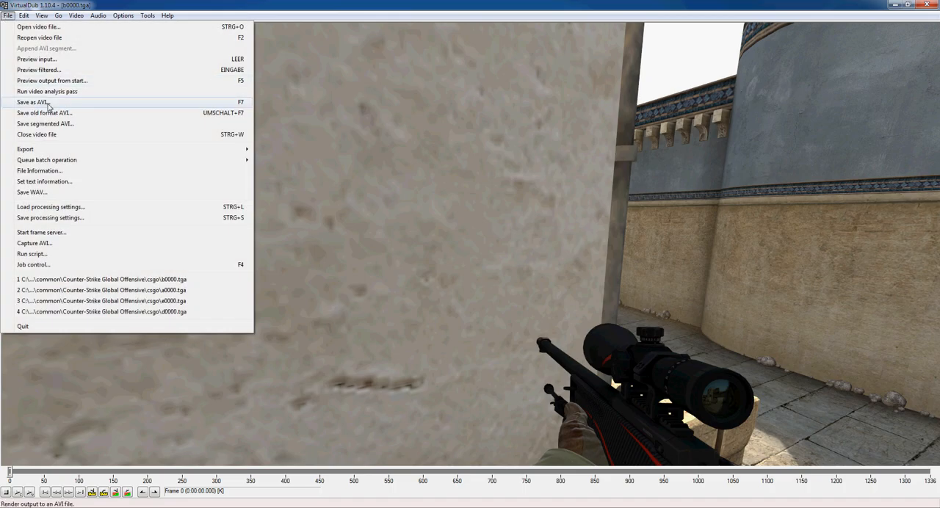
Save the sequence as an AVI into the CSGO-Aufnahmen folder.
click(32, 103)
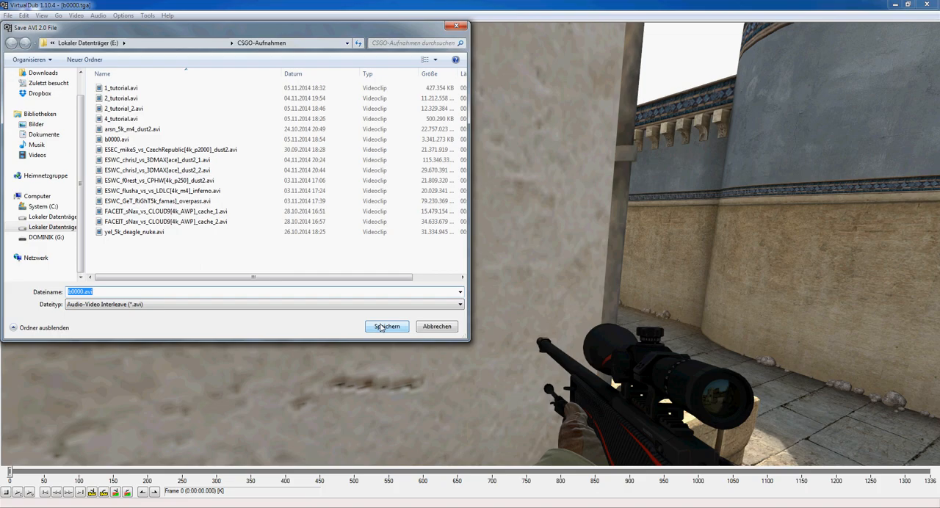
click(387, 326)
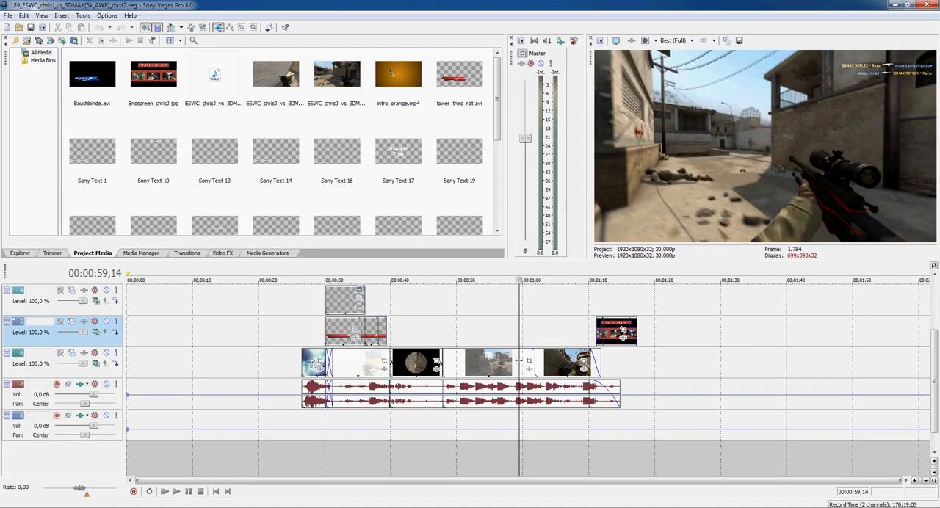
mouse_move(517, 375)
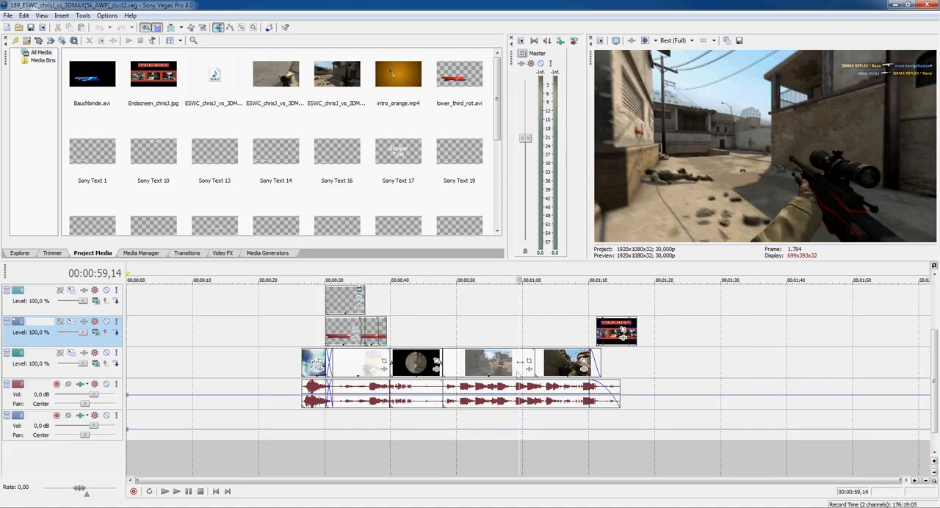
Bring up the gameplay clip's context menu to reach Switches > Force Resample.
right_click(488, 361)
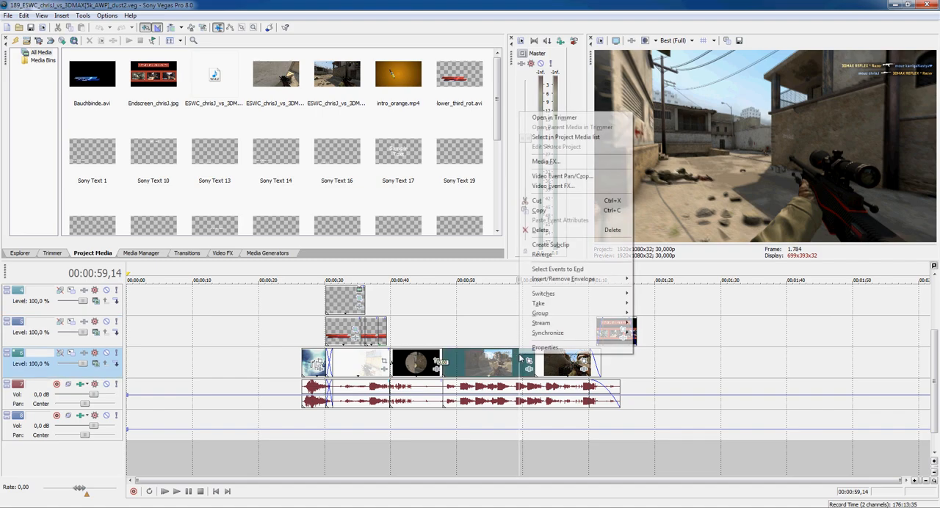
mouse_move(543, 294)
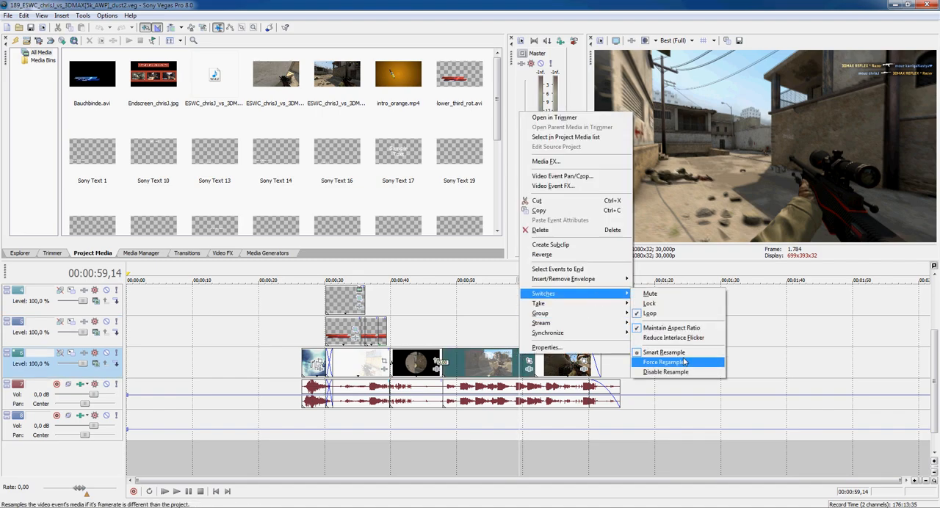
mouse_move(664, 352)
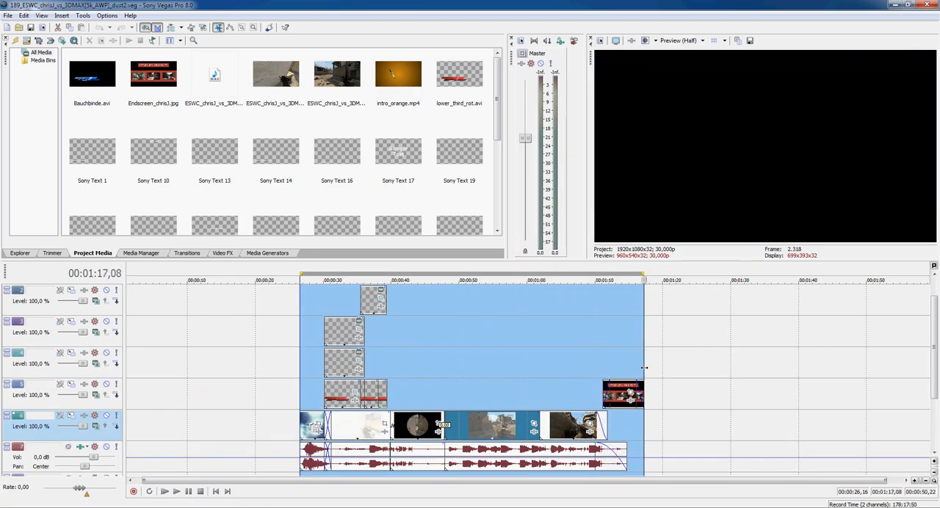
Render As with the 1080p AVI uncompressed 60fps template, reviewing Video and Audio settings, then save.
click(8, 15)
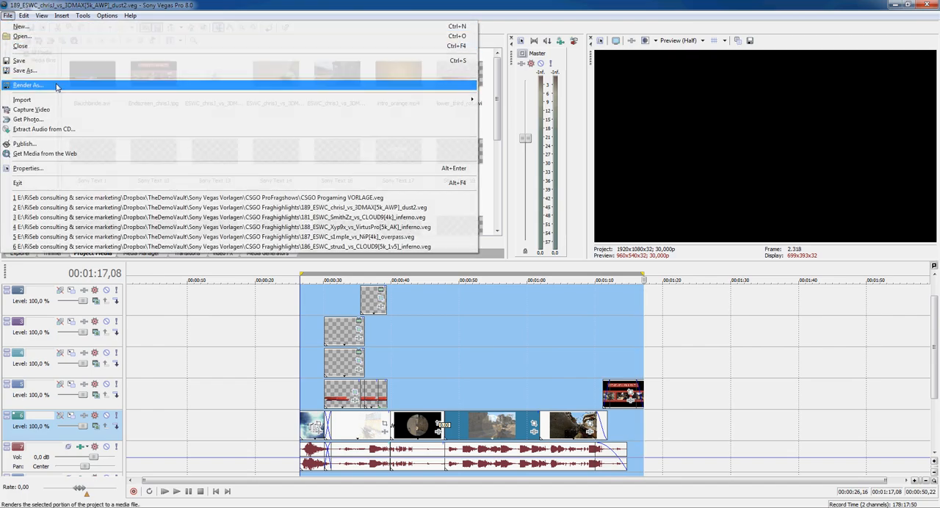
click(28, 84)
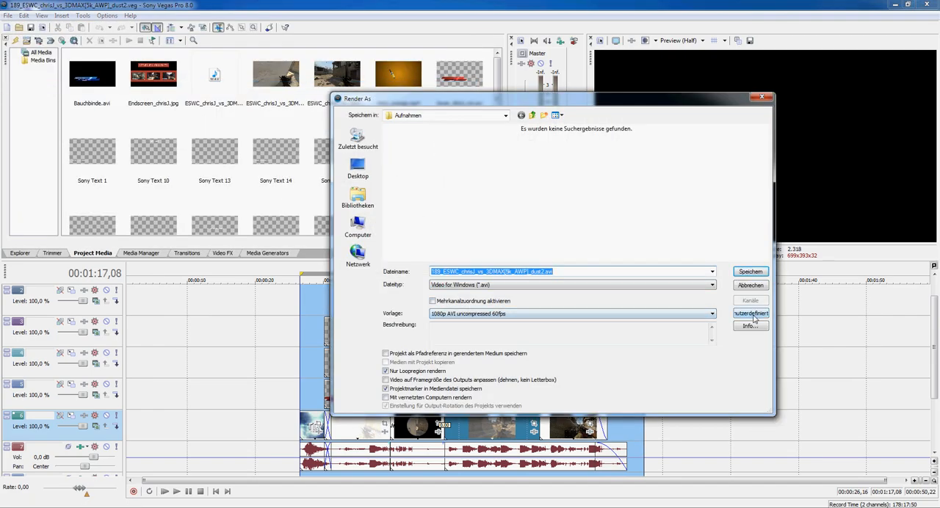
click(751, 315)
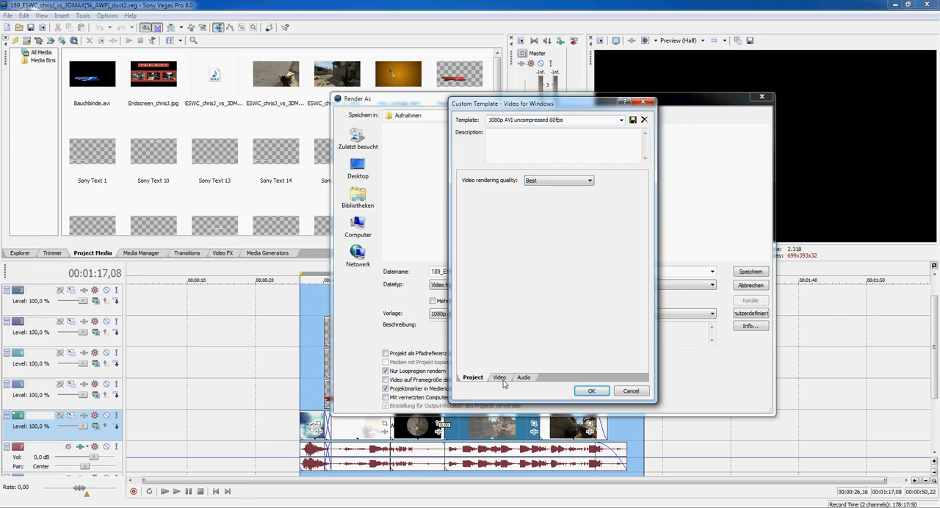
click(500, 376)
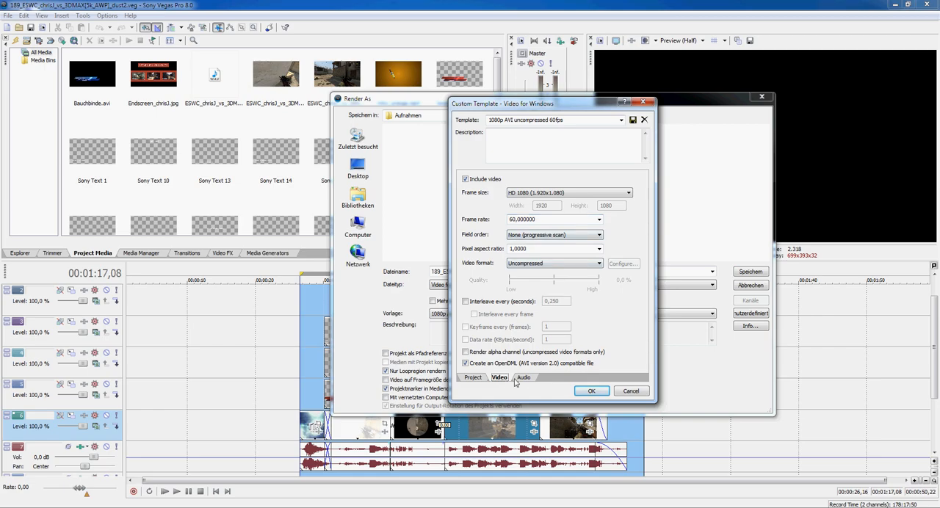
click(522, 376)
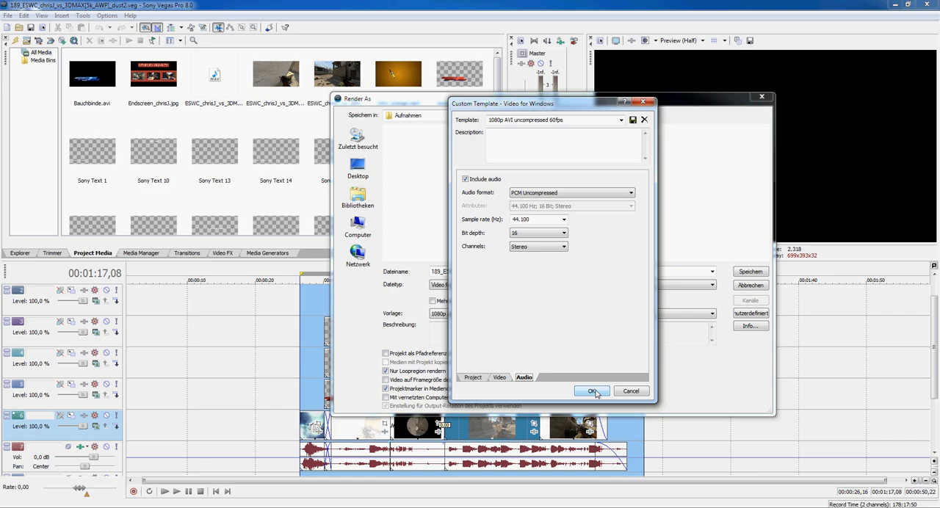
click(592, 391)
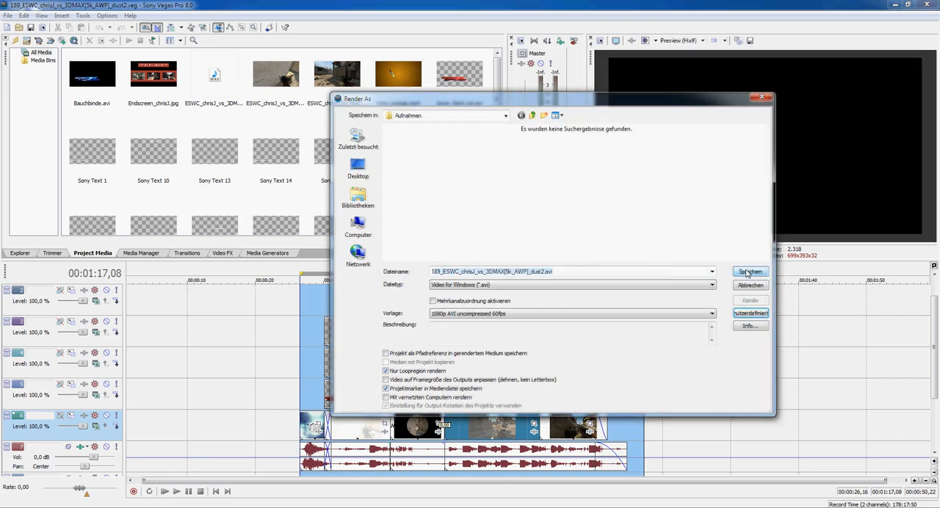
click(749, 272)
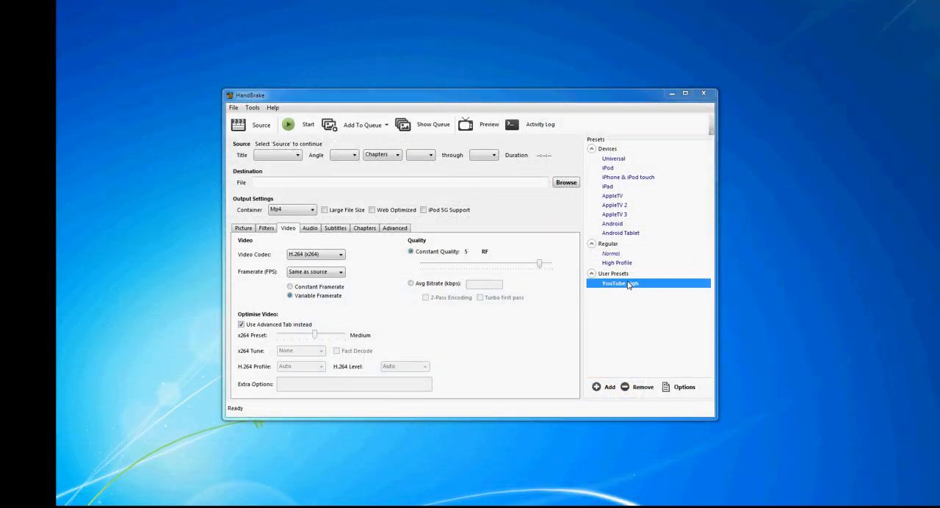
Set the YouTube high preset's Constant Quality to RF 12 and load the rendered AVI as source.
click(680, 388)
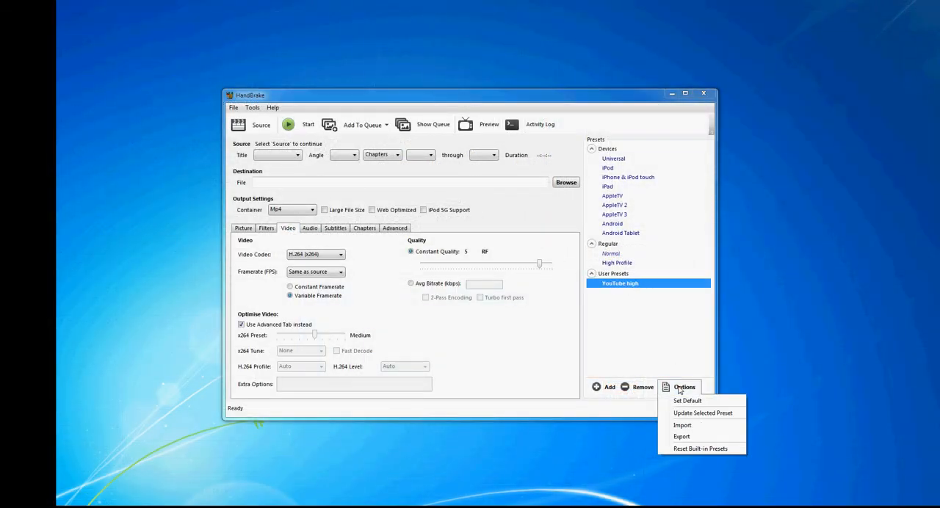
mouse_move(681, 426)
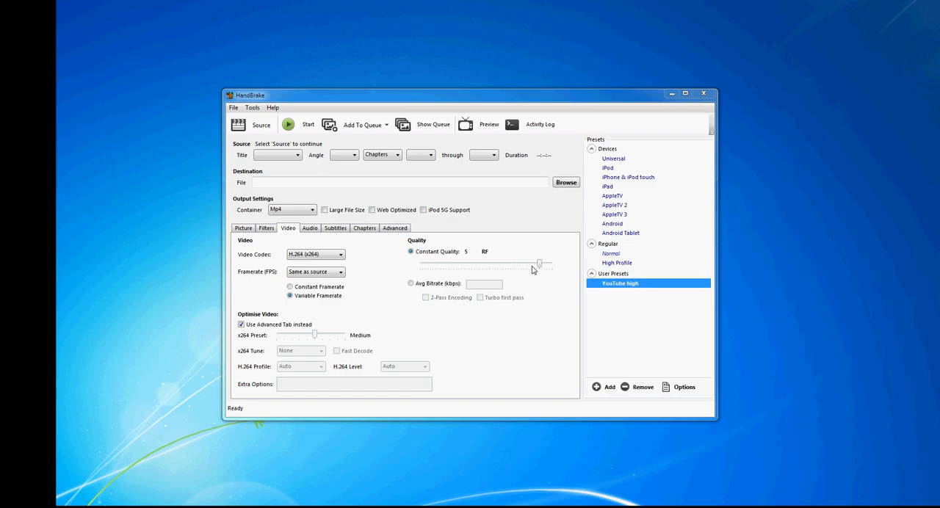
drag(540, 263, 522, 262)
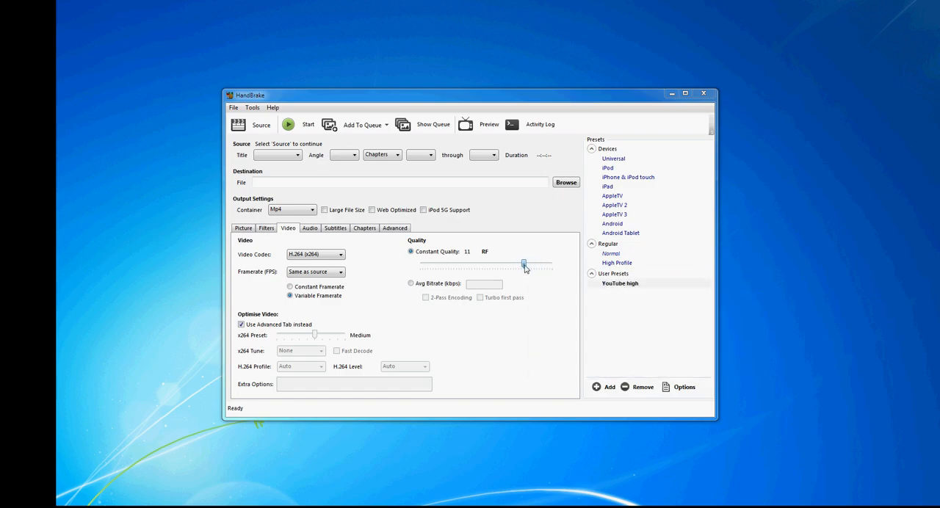
drag(523, 265, 511, 265)
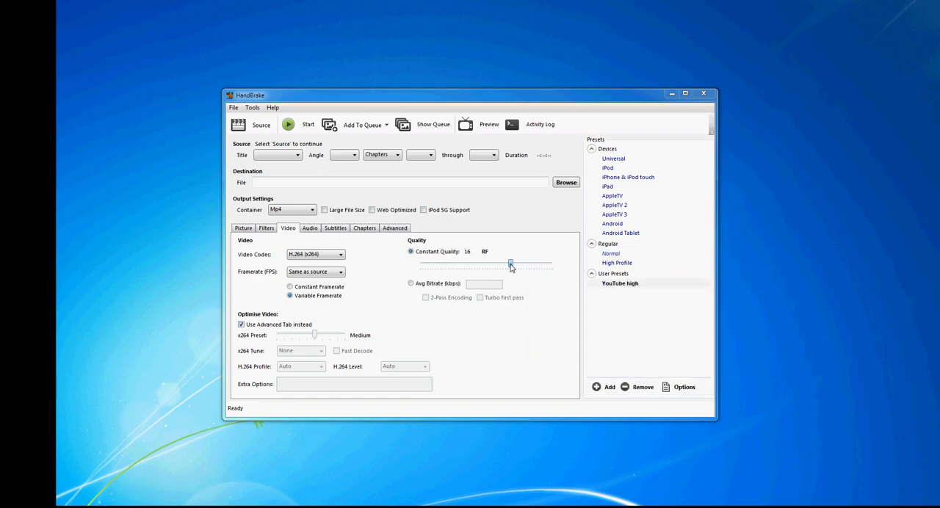
drag(511, 264, 522, 264)
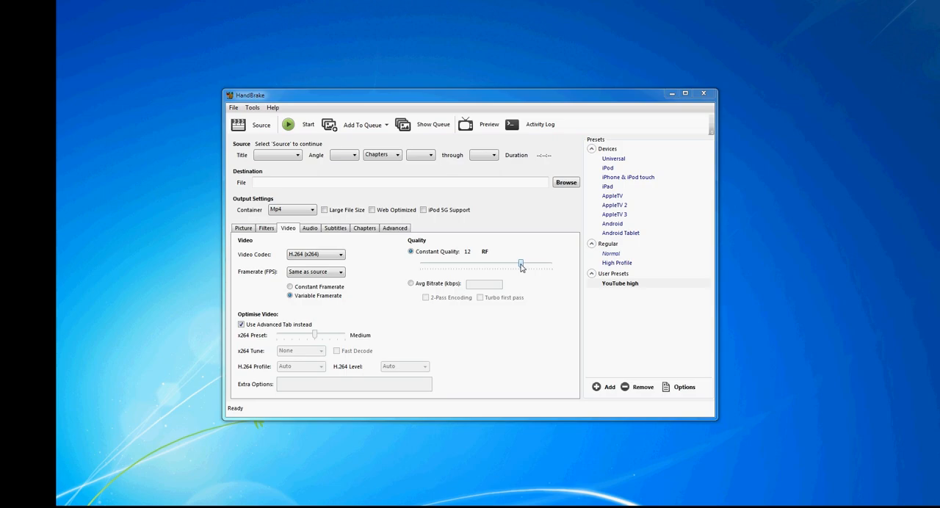
click(255, 123)
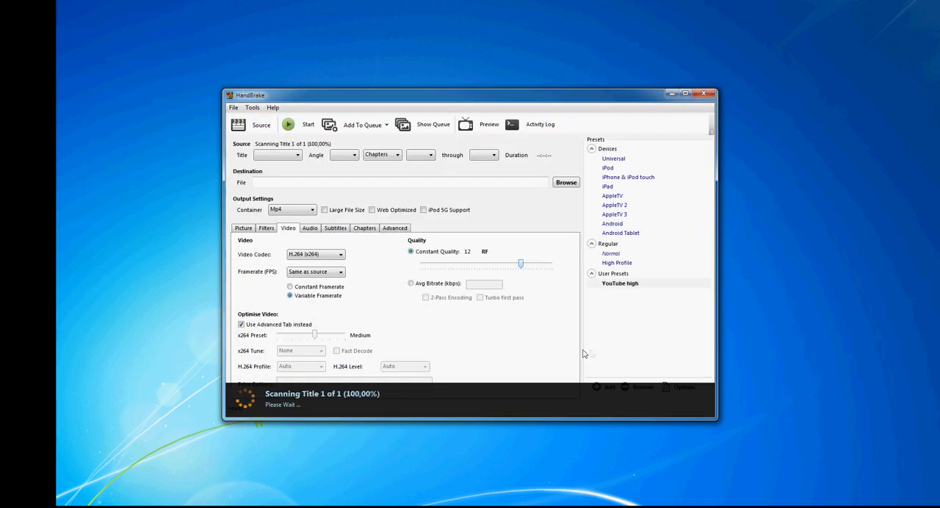
Set the output to video.mp4 in the Aufnahmen folder and start encoding.
click(565, 182)
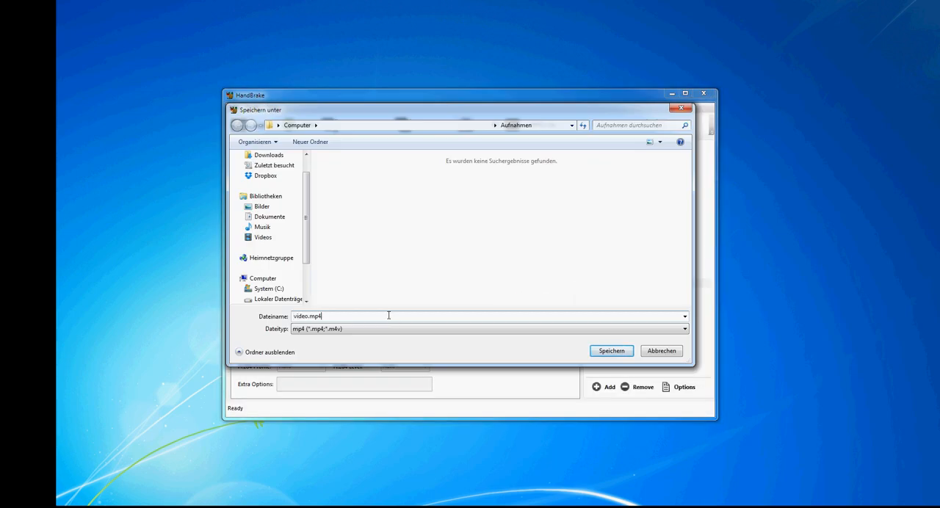
click(611, 350)
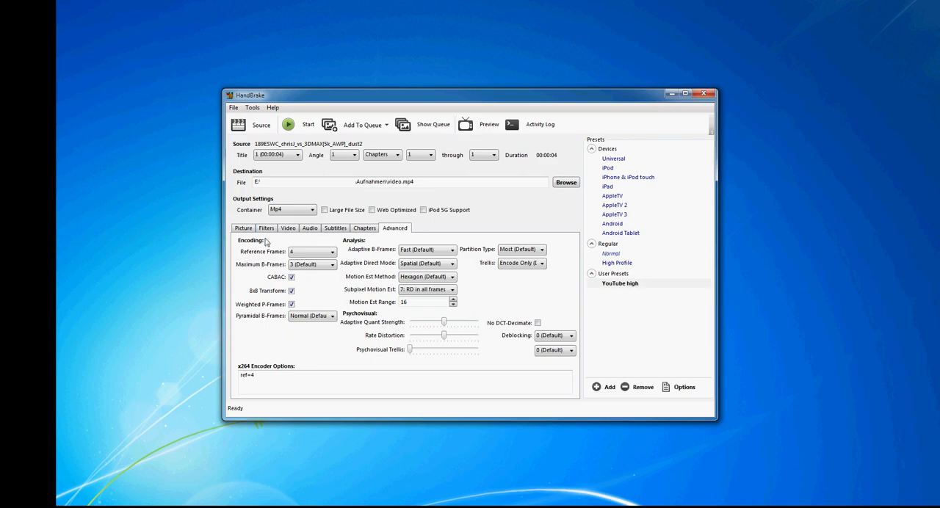
click(288, 228)
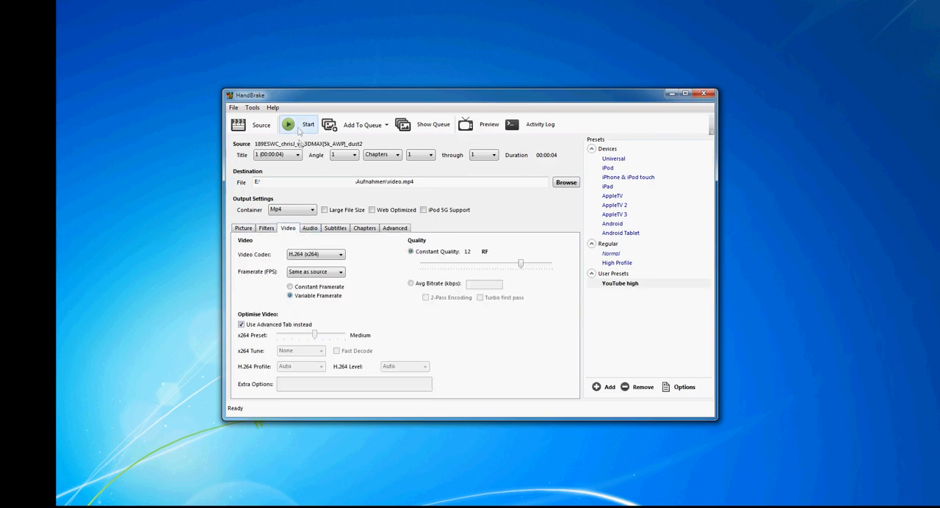
click(297, 123)
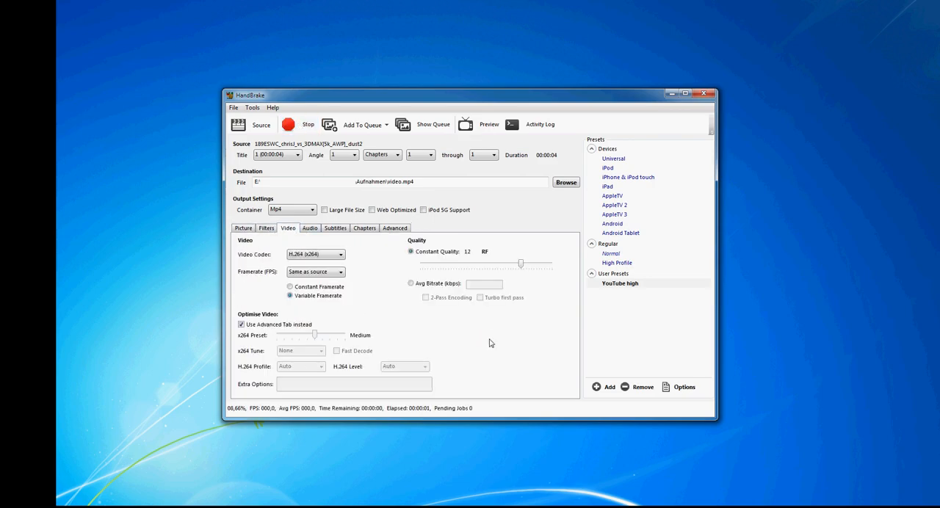